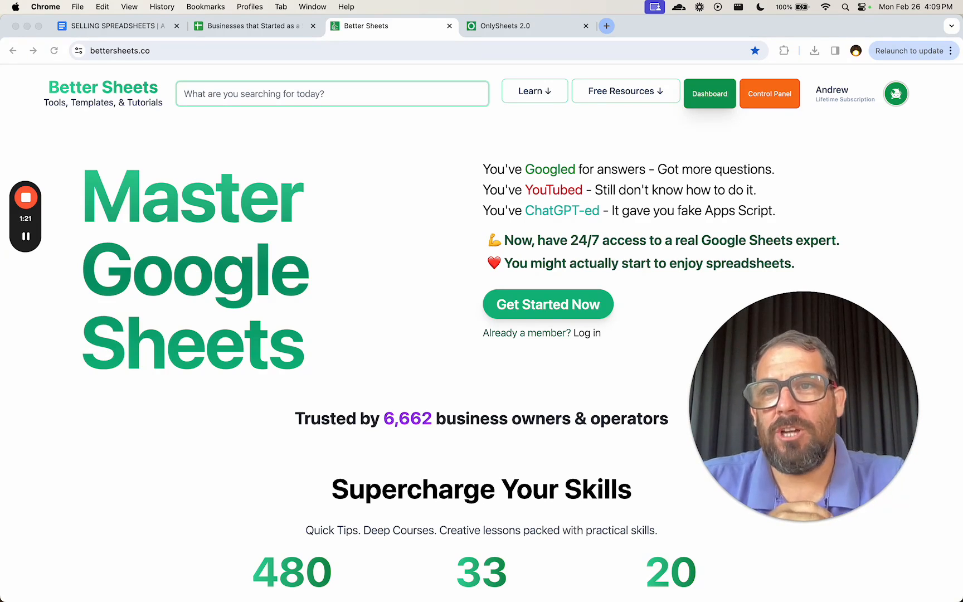
Step: Switch to the Businesses that Started as a Spreadsheet sheet built by BetterSheets.co
click(251, 25)
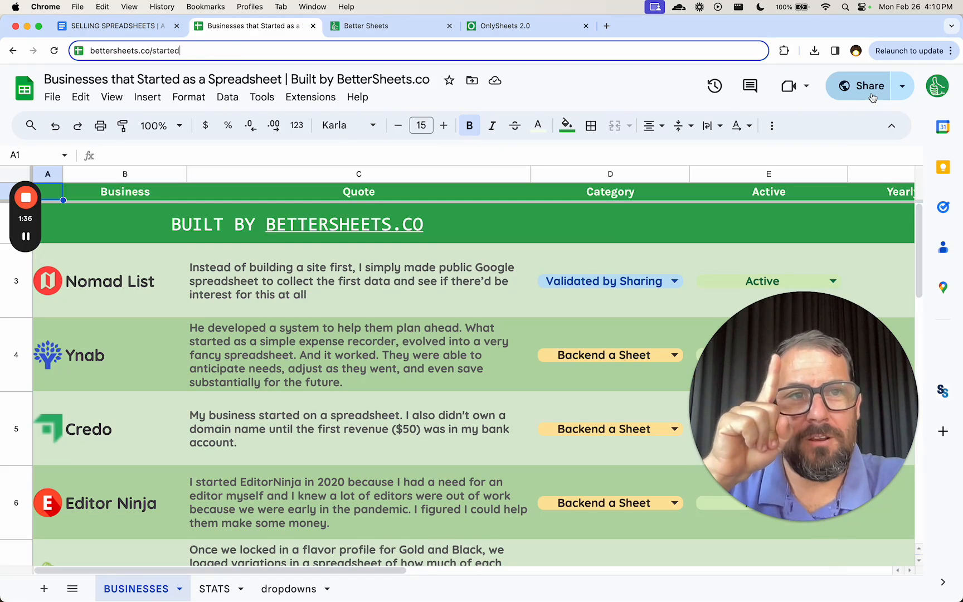
mouse_move(869, 86)
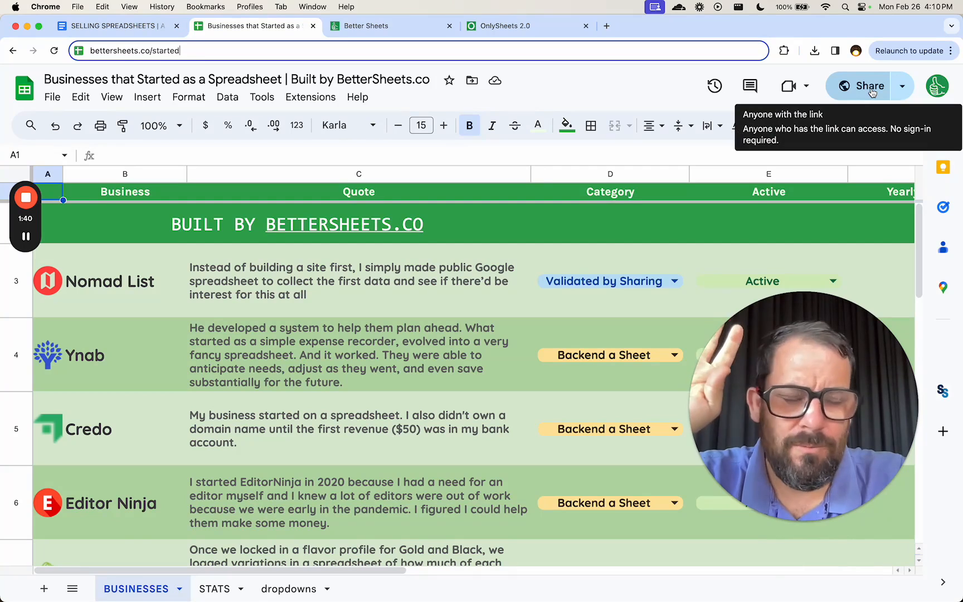
mouse_move(857, 97)
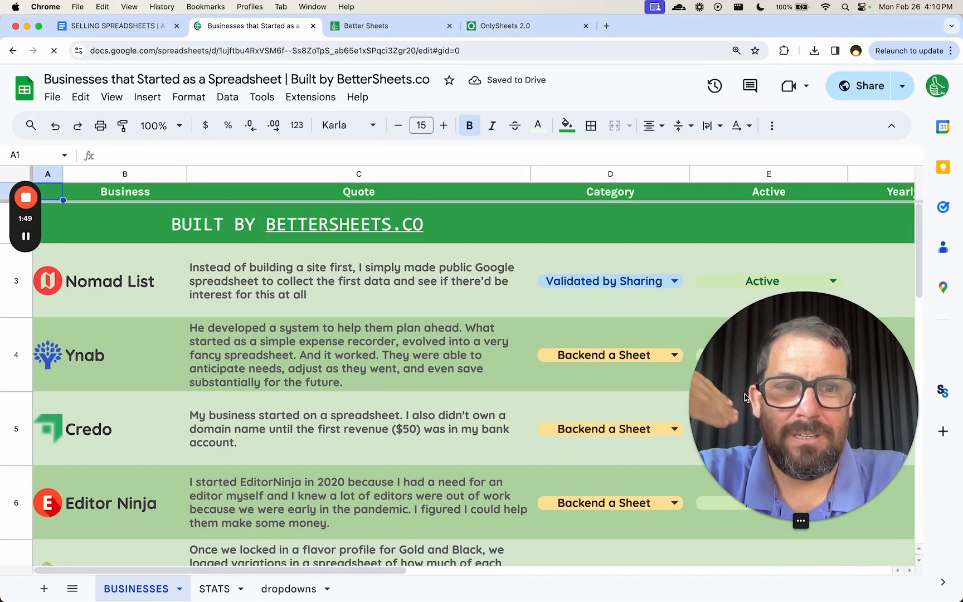
mouse_move(694, 264)
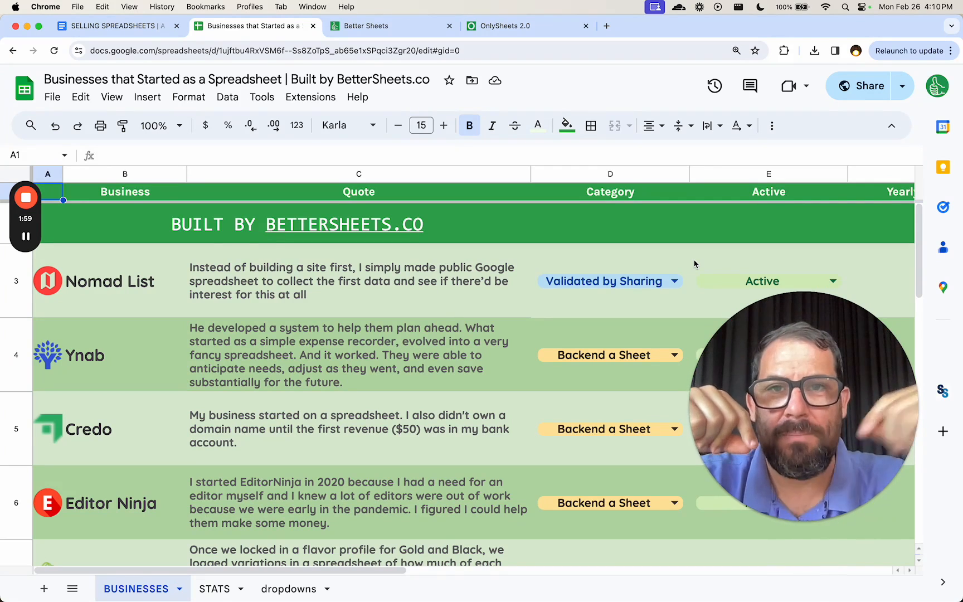
Step: Switch to the OnlySheets 2.0 page on selling sheet access without link sharing
click(508, 26)
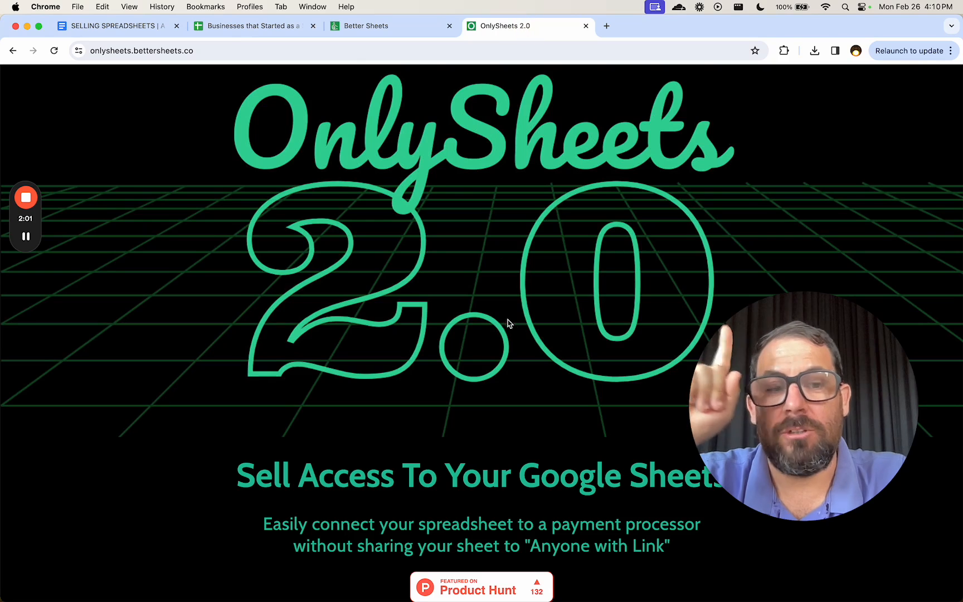
mouse_move(521, 370)
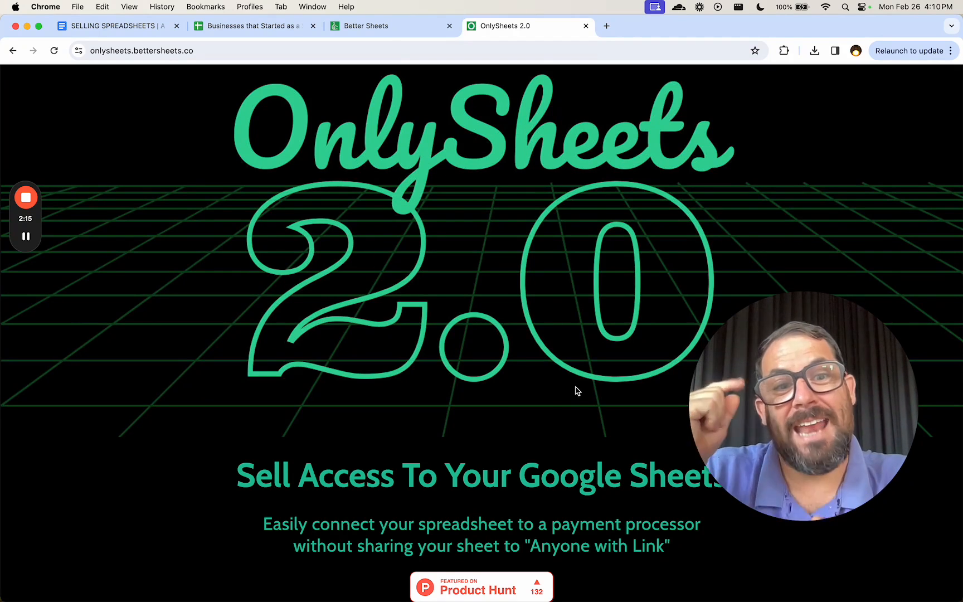
Step: Check the Businesses sheet is shared with anyone with the link, glancing at the Selling Spreadsheets doc
click(252, 26)
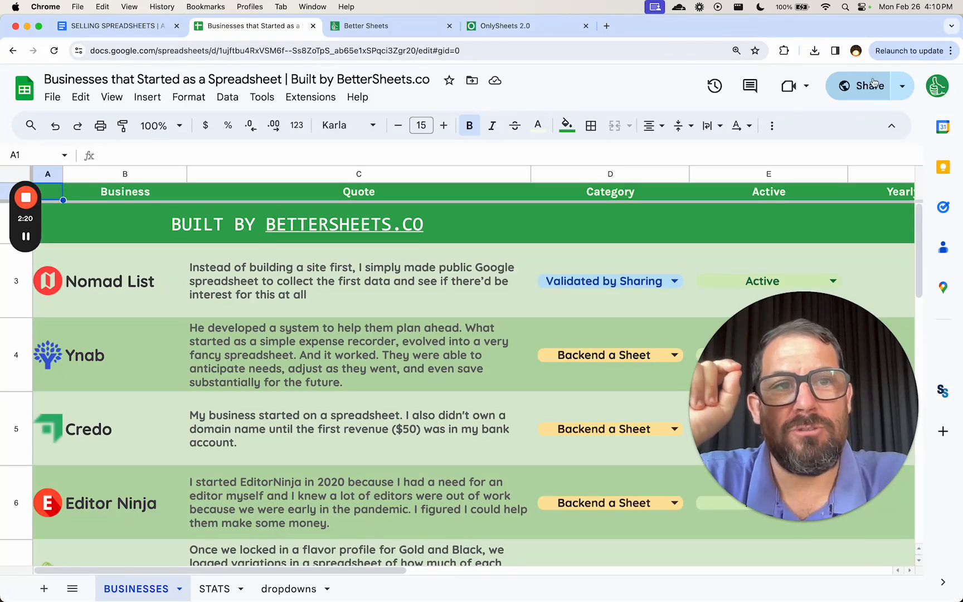
mouse_move(869, 86)
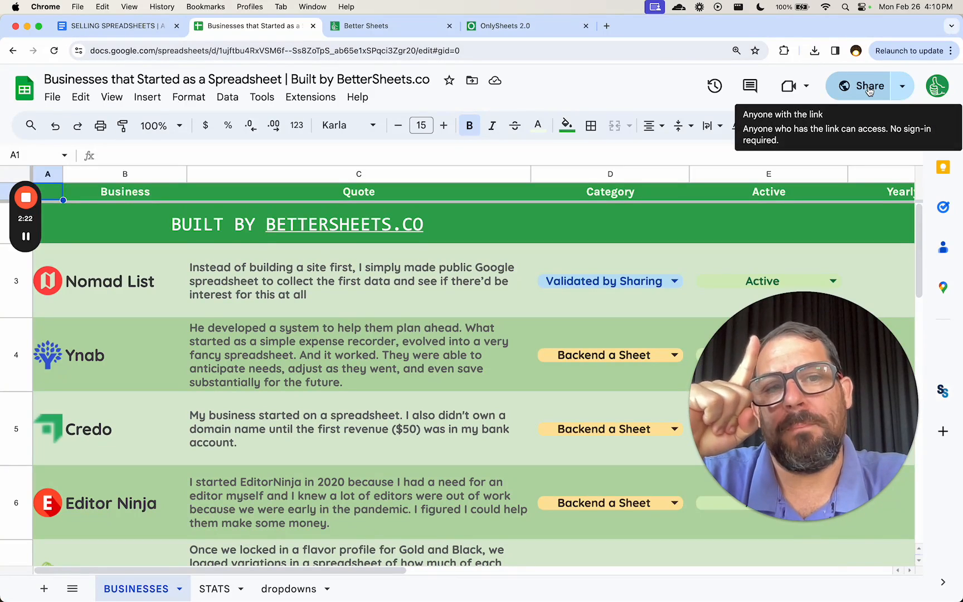
click(901, 86)
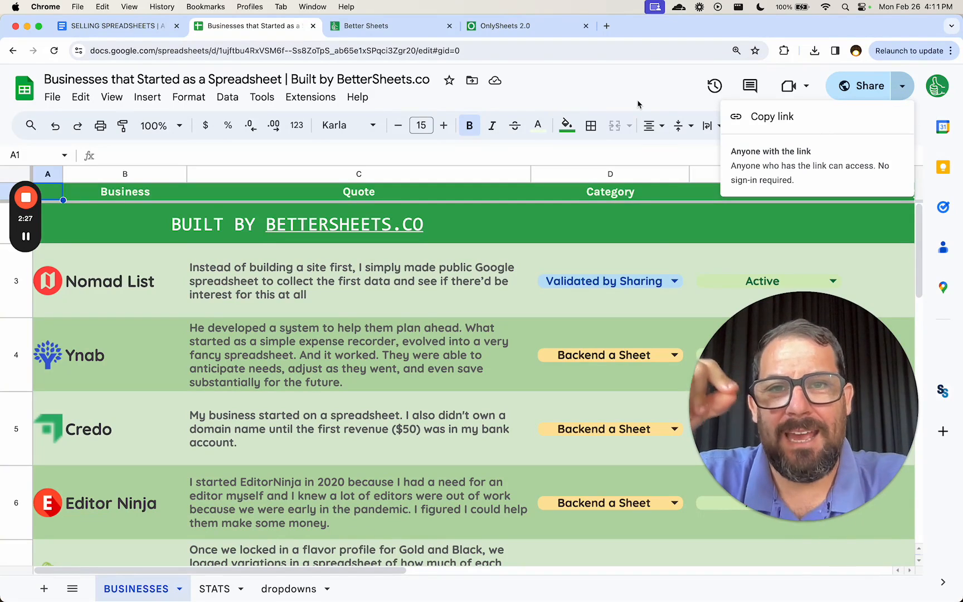
mouse_move(558, 97)
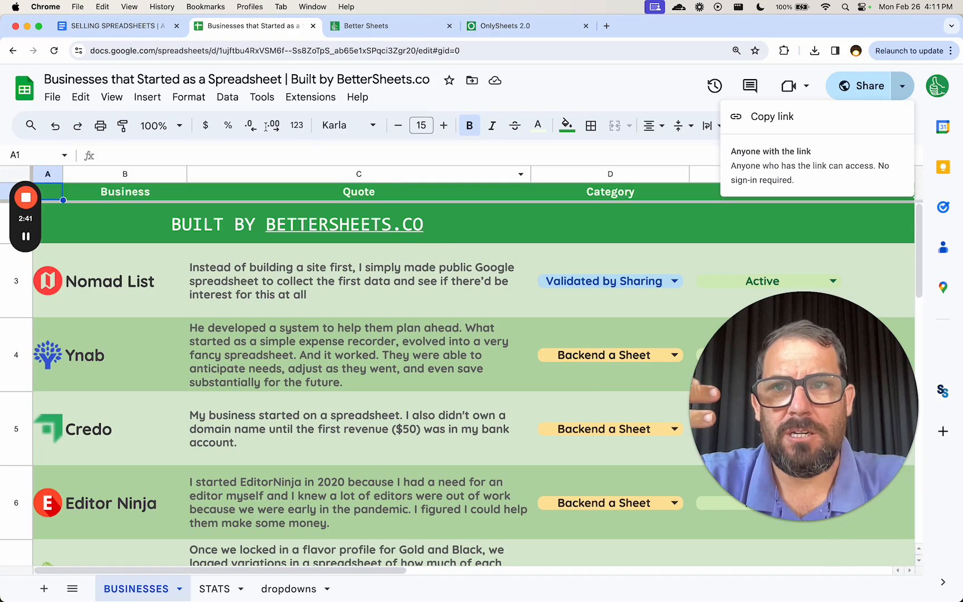
click(110, 26)
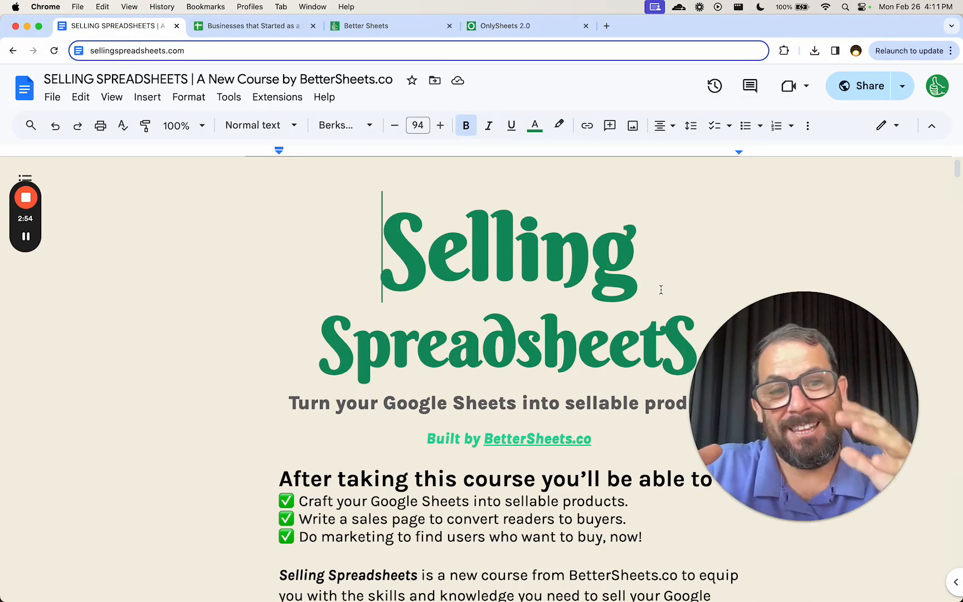
mouse_move(690, 125)
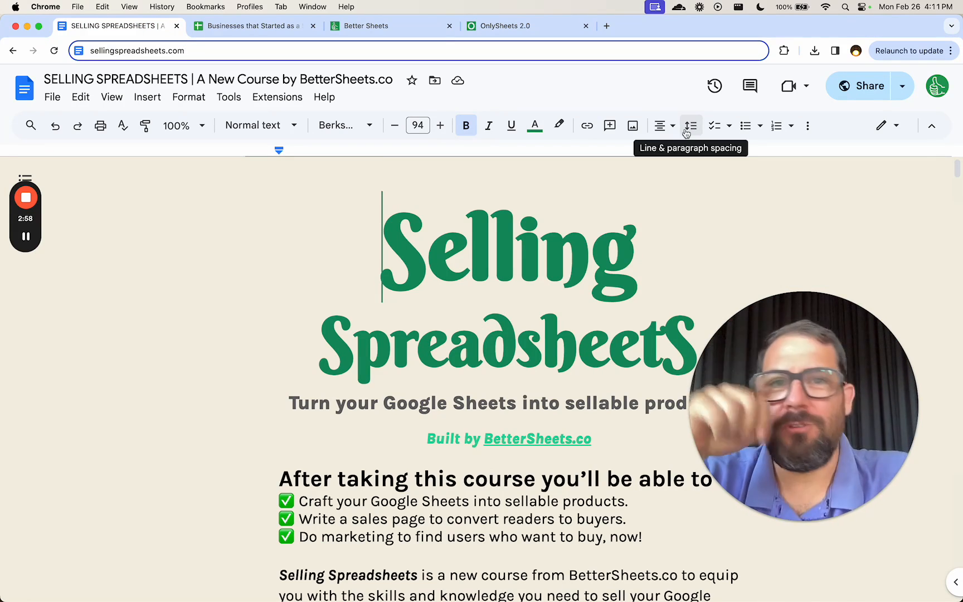
click(251, 26)
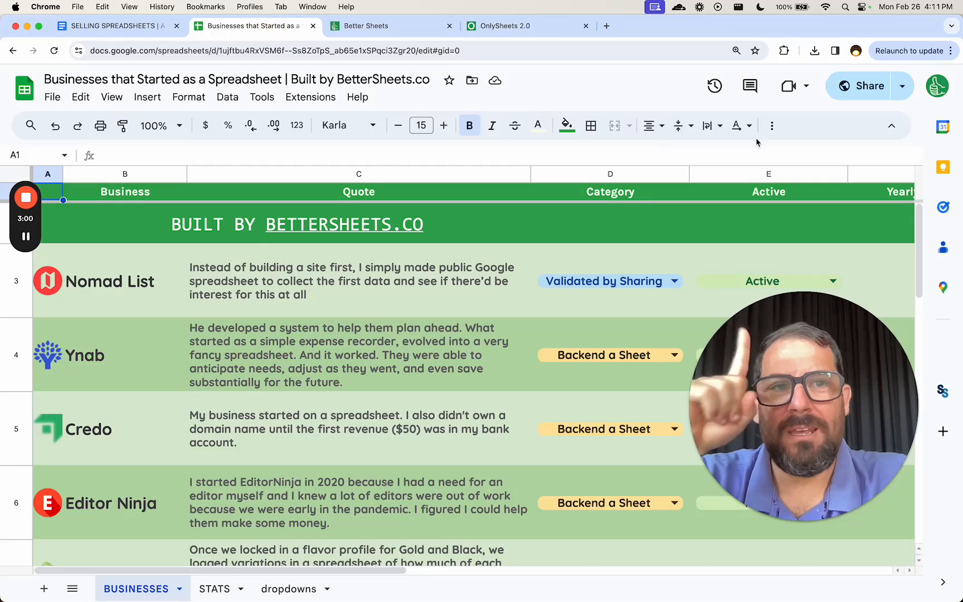
mouse_move(851, 119)
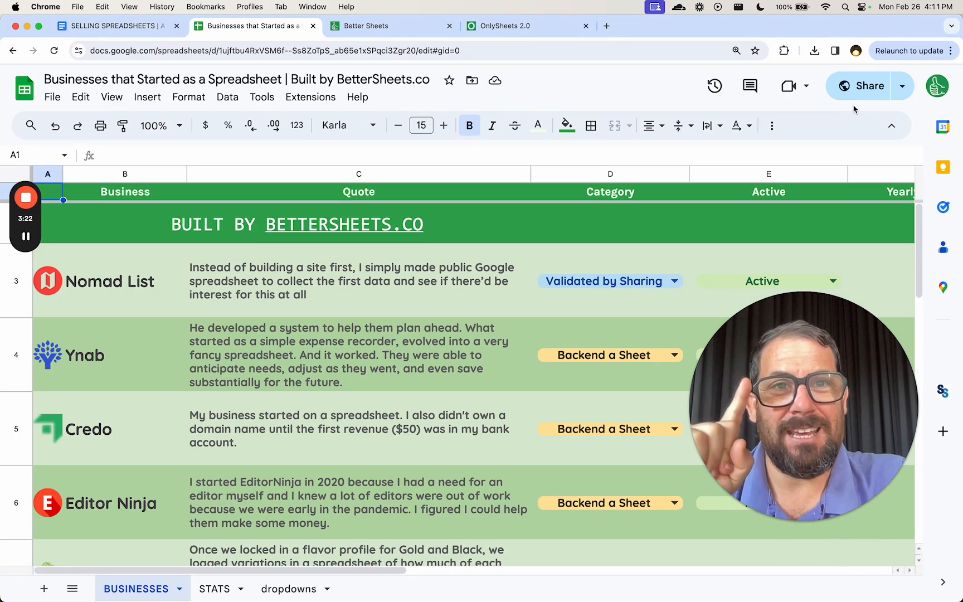
mouse_move(488, 250)
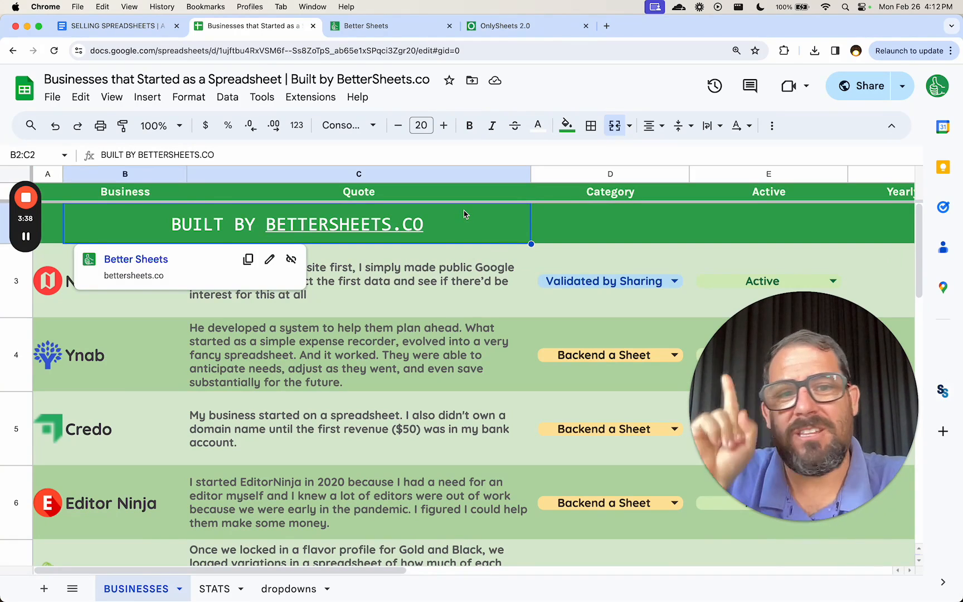
mouse_move(519, 224)
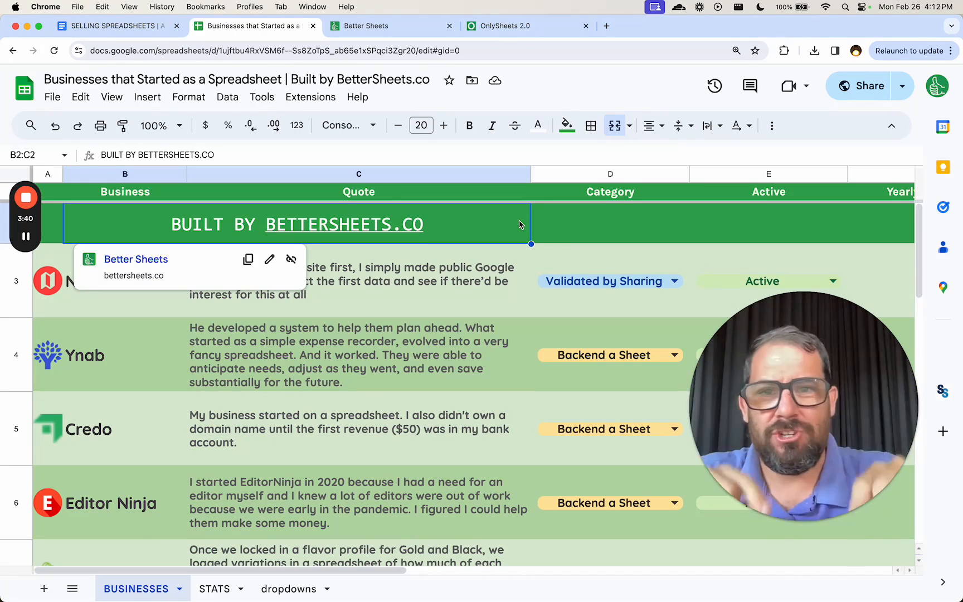
mouse_move(510, 227)
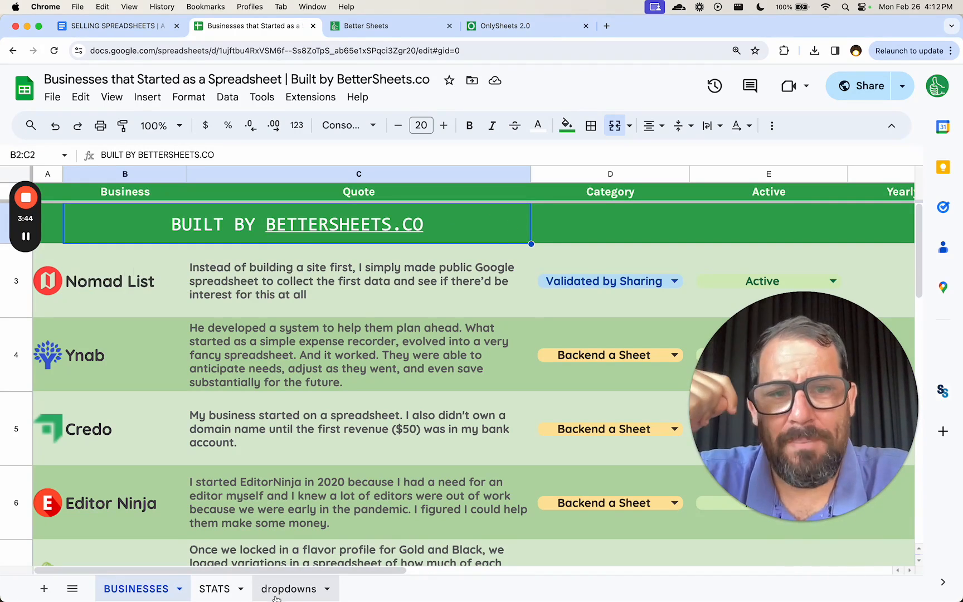
Step: Select the Nomad List quote in C3 and bring up the Extensions menu
click(358, 281)
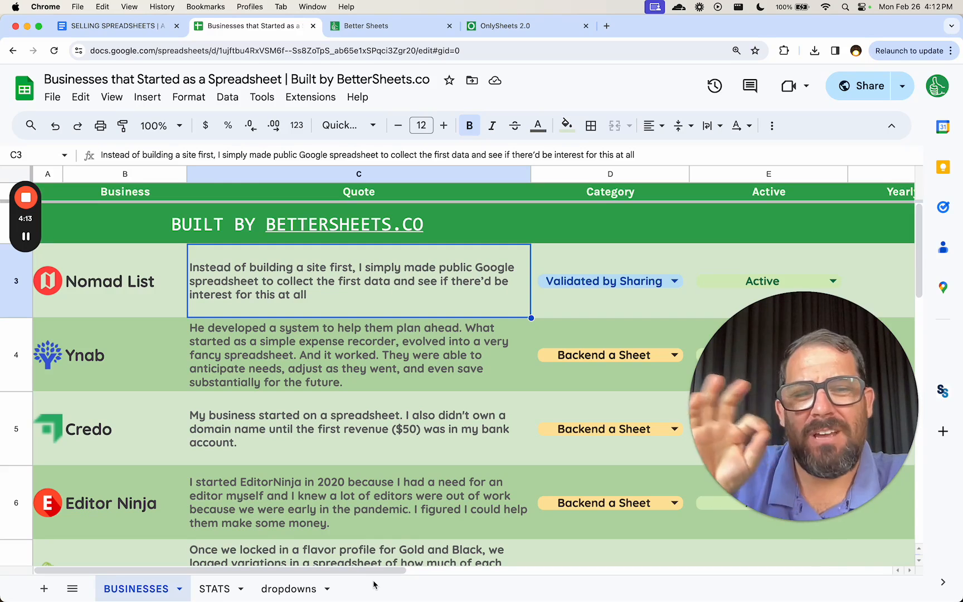
mouse_move(382, 462)
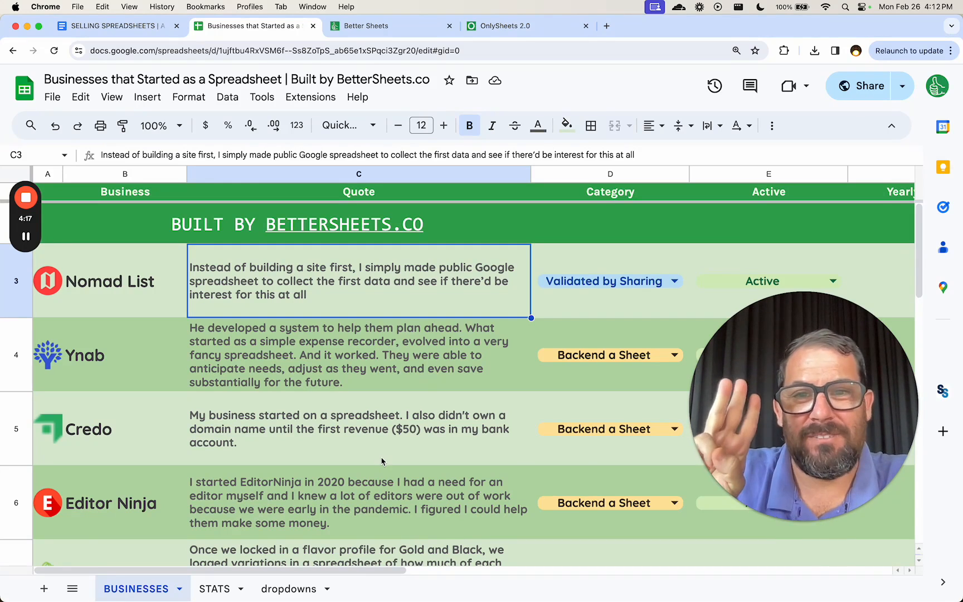
mouse_move(285, 384)
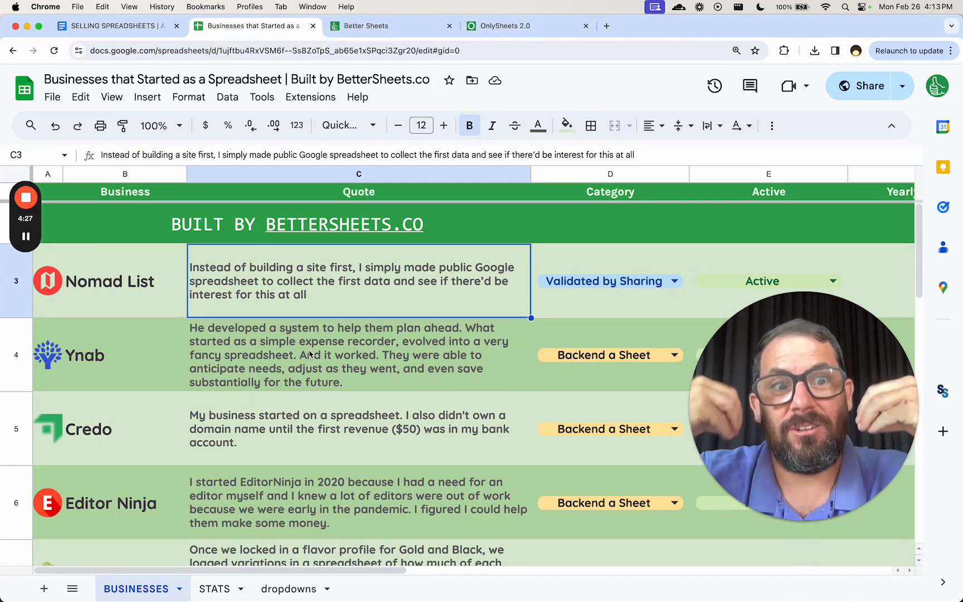
click(310, 97)
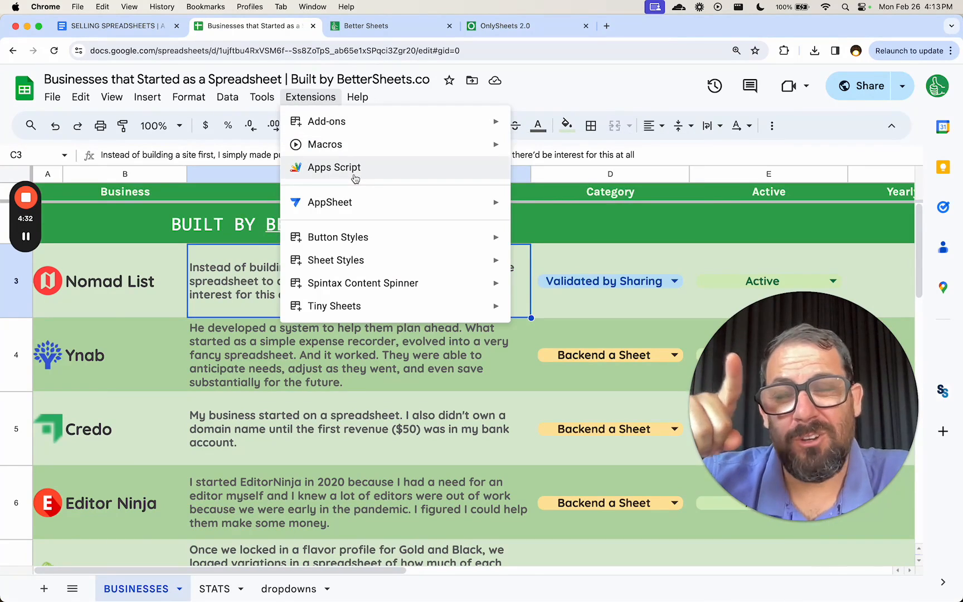
mouse_move(353, 177)
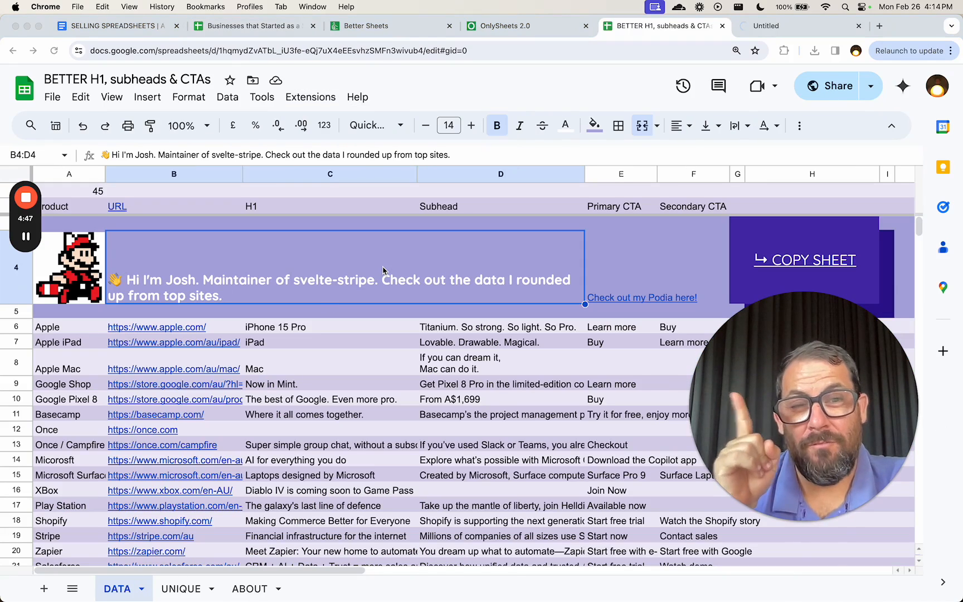
mouse_move(211, 310)
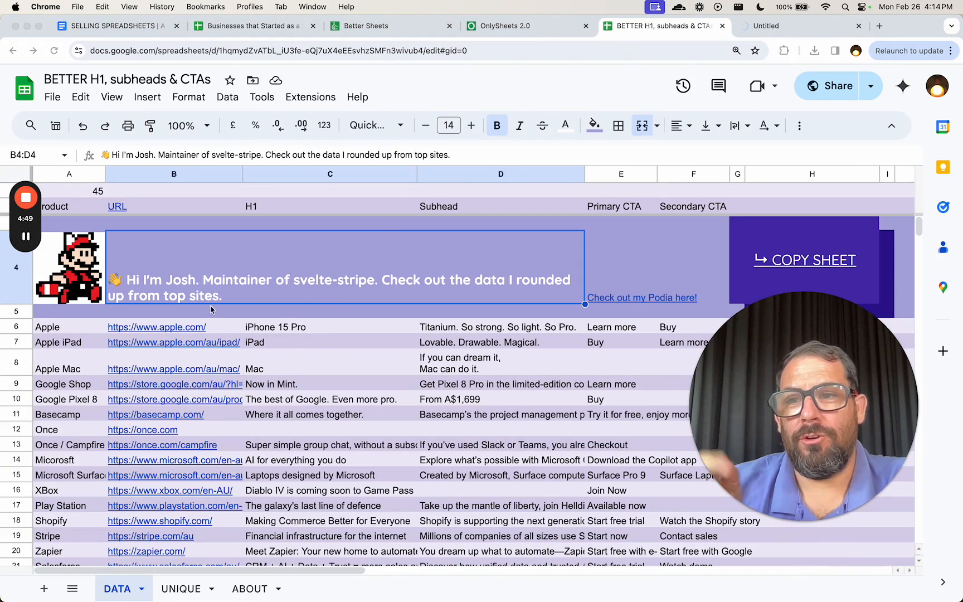
mouse_move(478, 357)
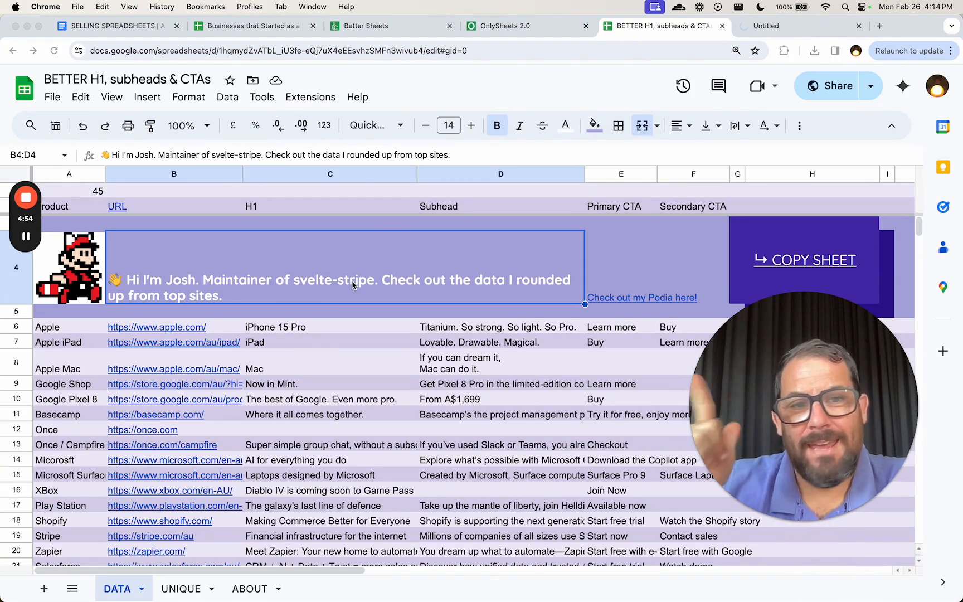
mouse_move(641, 297)
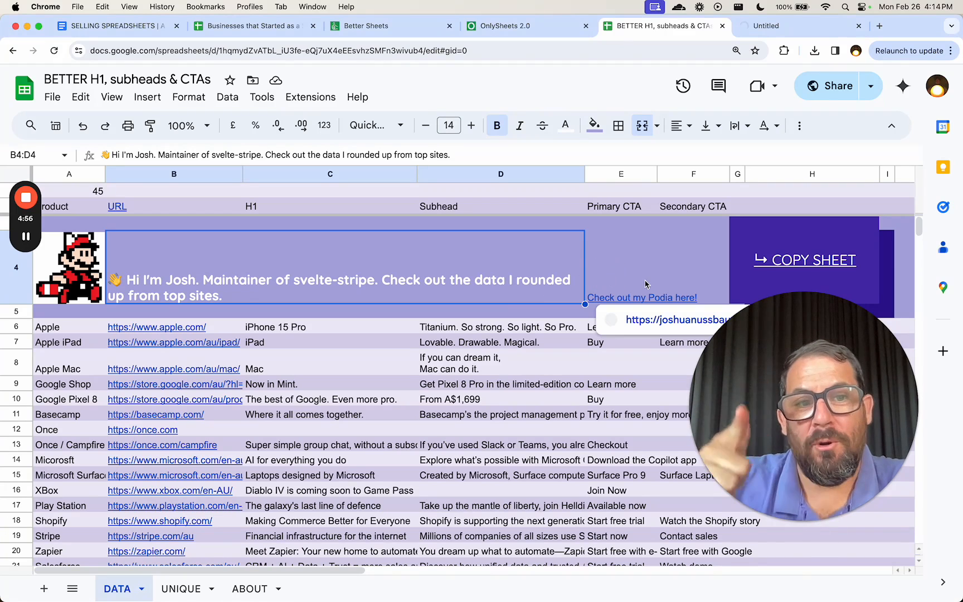
Step: Inspect the COPY SHEET link and welcome header, then reach the Apps Script project with its maker-credit comment
click(805, 260)
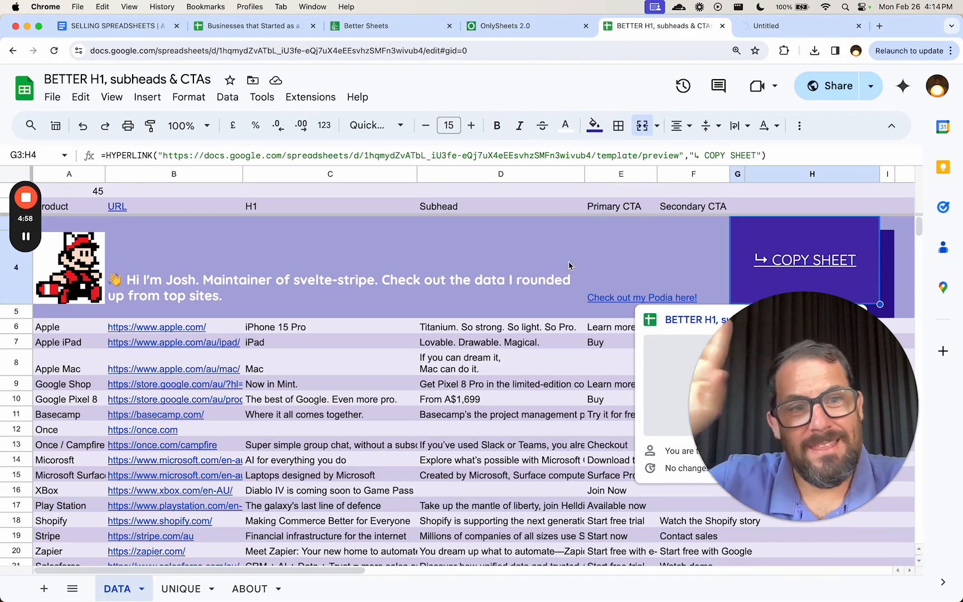
click(279, 261)
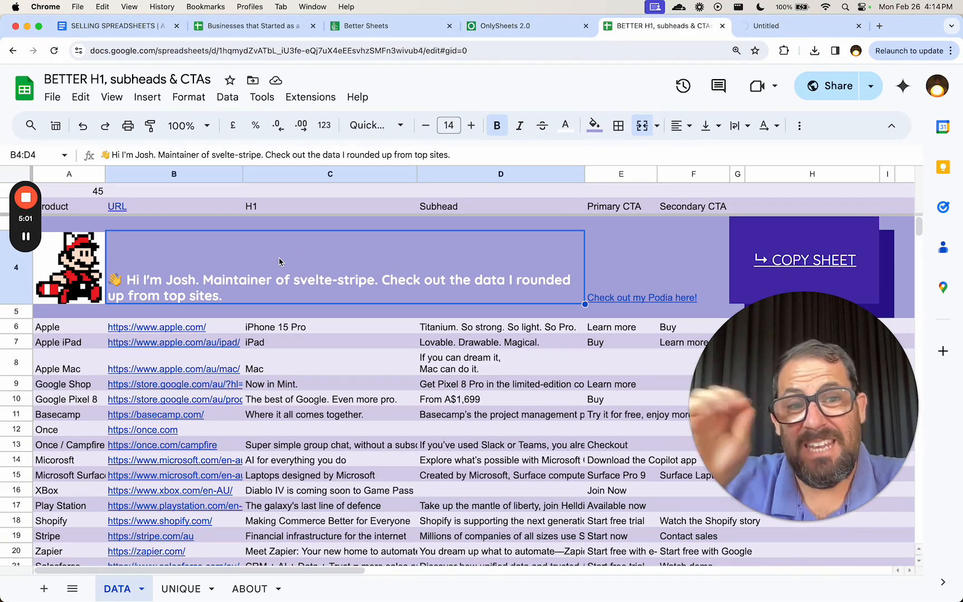
mouse_move(208, 280)
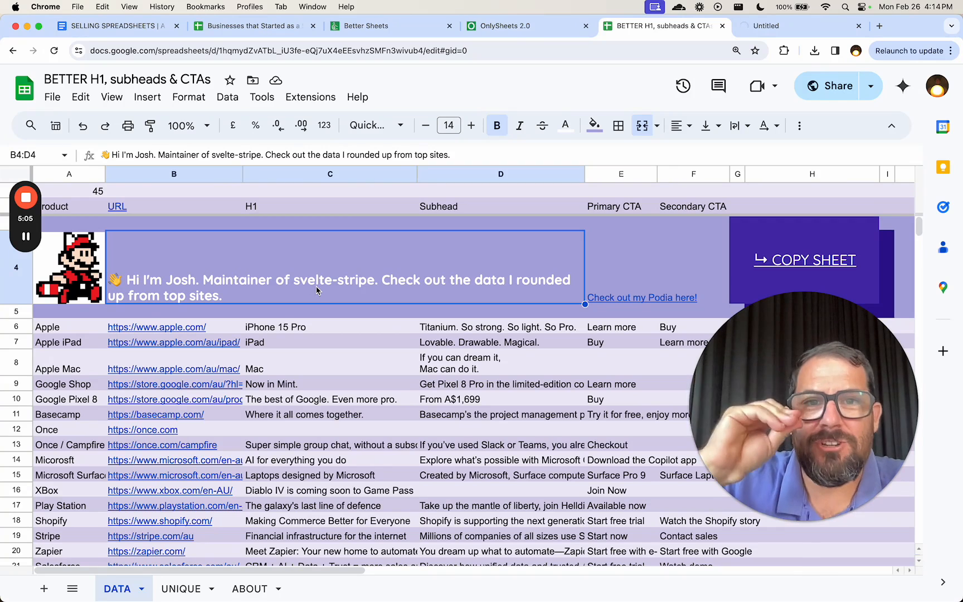
mouse_move(307, 217)
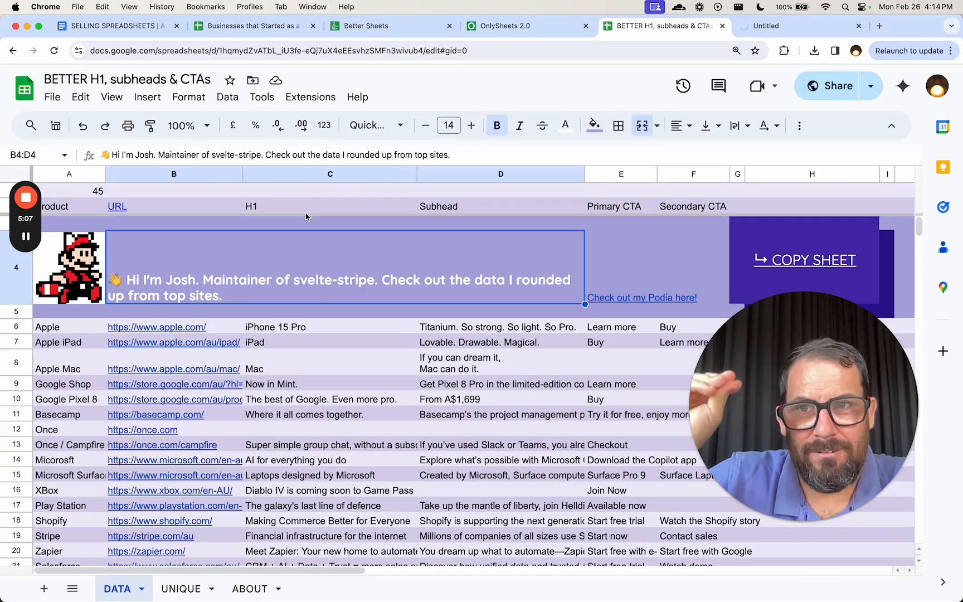
click(798, 26)
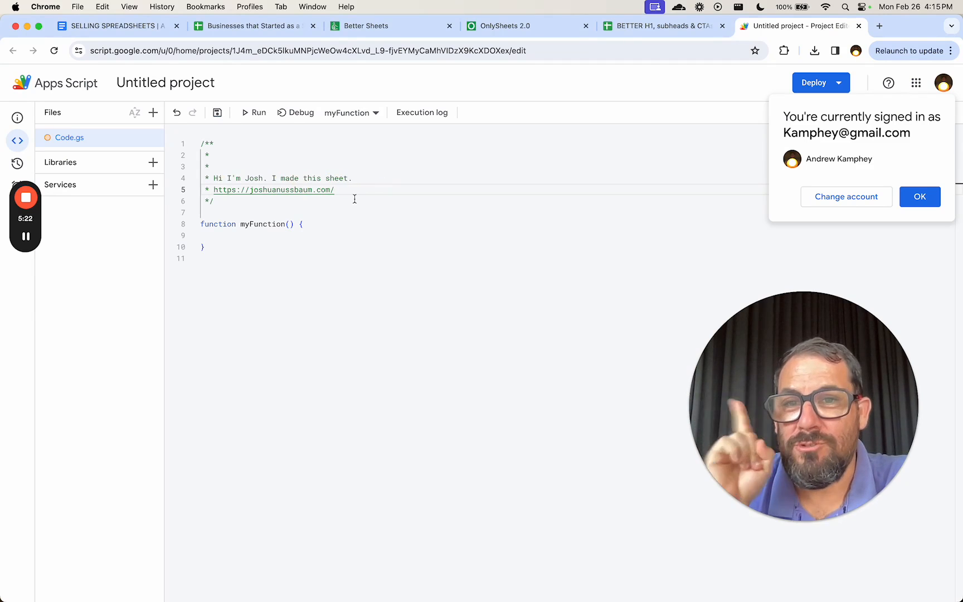
Step: Dismiss the signed-in account notice and leave the Apps Script and branded sheet
click(505, 26)
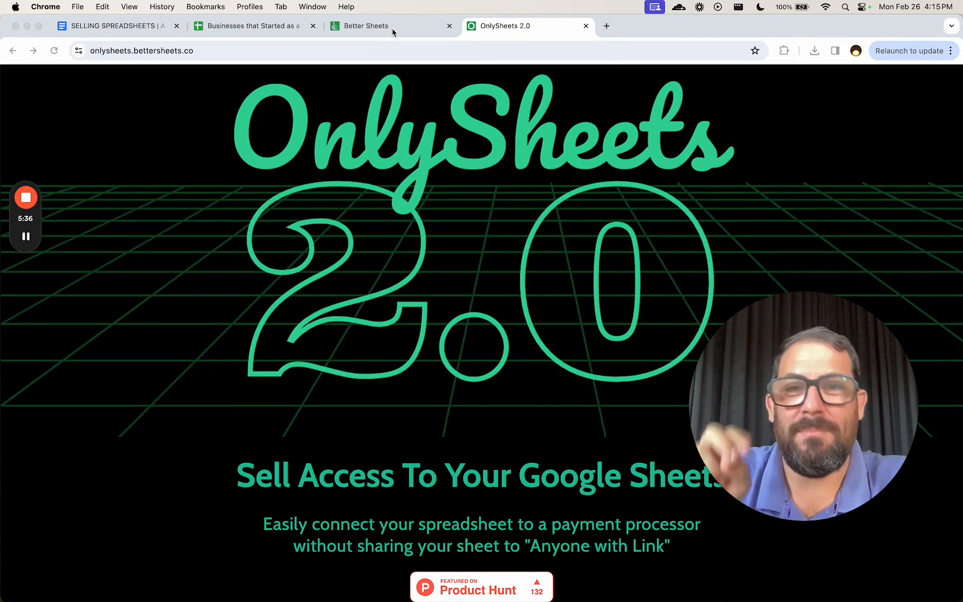
Step: Visit the Better Sheets Master Google Sheets homepage, then return to the Selling Spreadsheets document
click(358, 26)
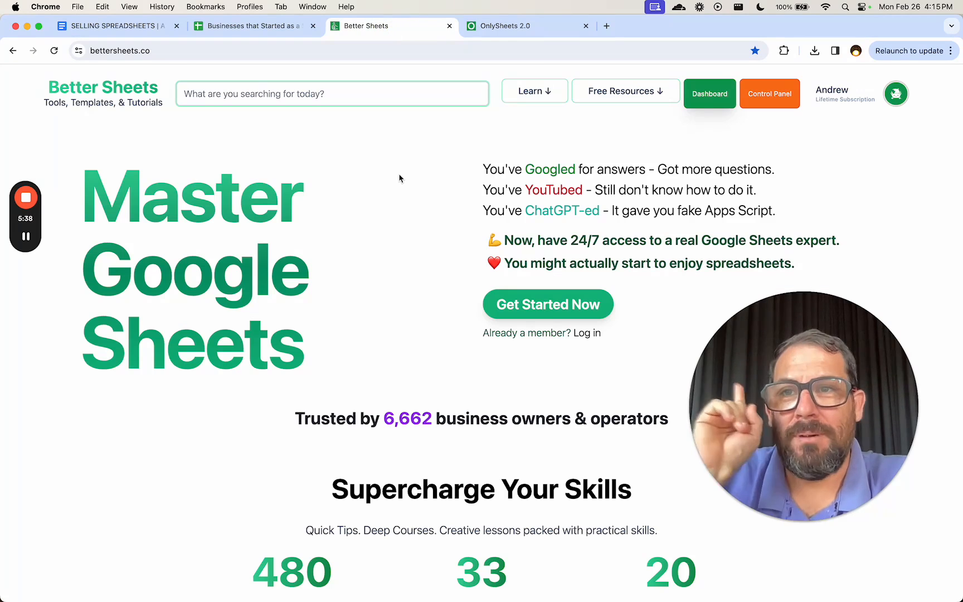
mouse_move(394, 169)
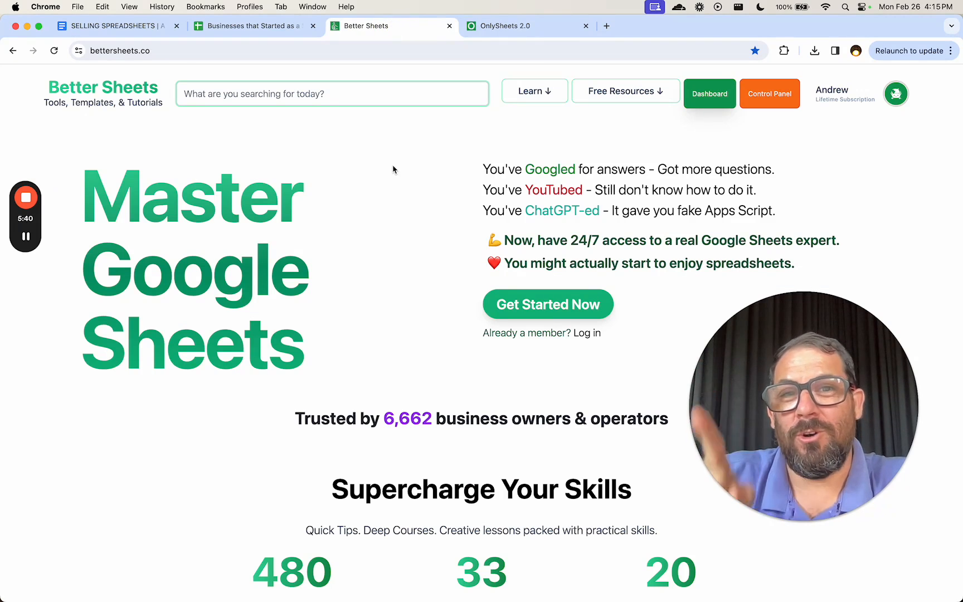
mouse_move(280, 76)
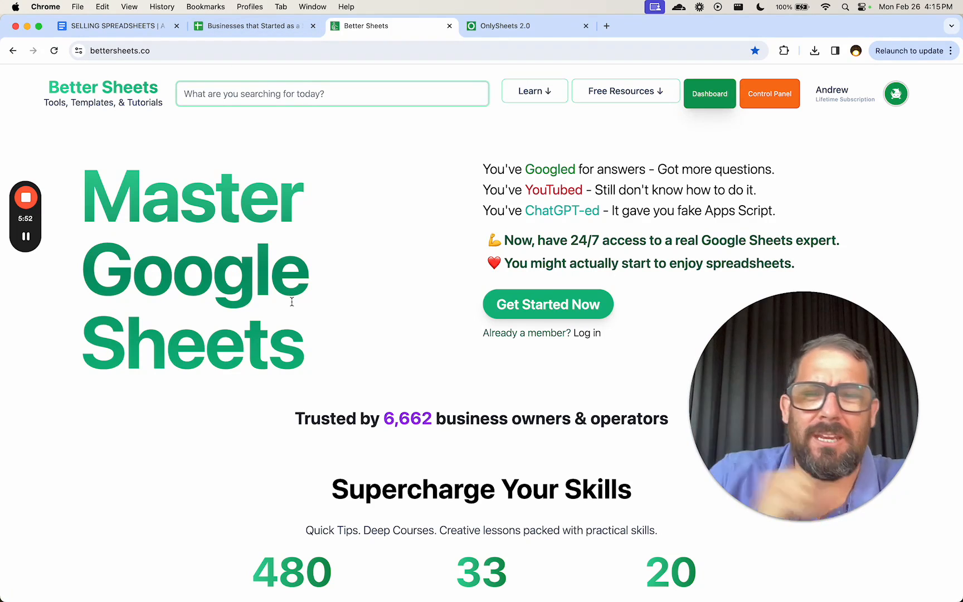
mouse_move(25, 236)
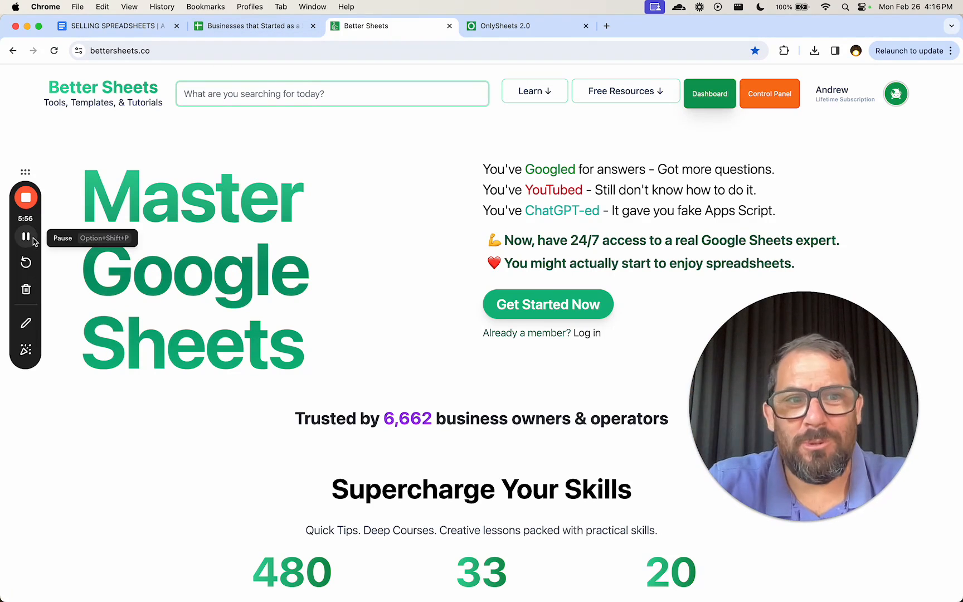
click(117, 25)
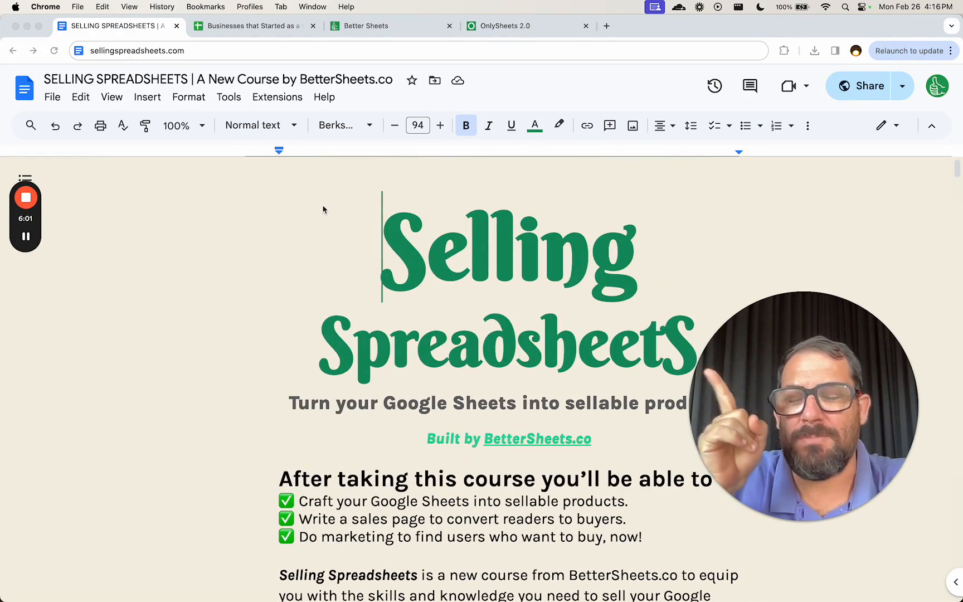
Step: Scroll the Selling Spreadsheets document down to its selling options and surprising lessons sections
scroll(down, 3)
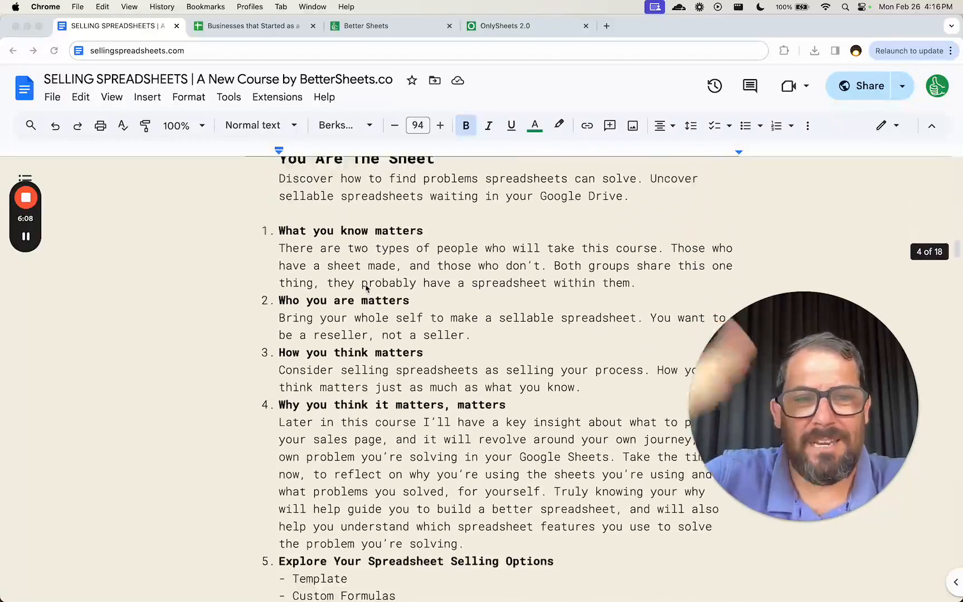
scroll(down, 3)
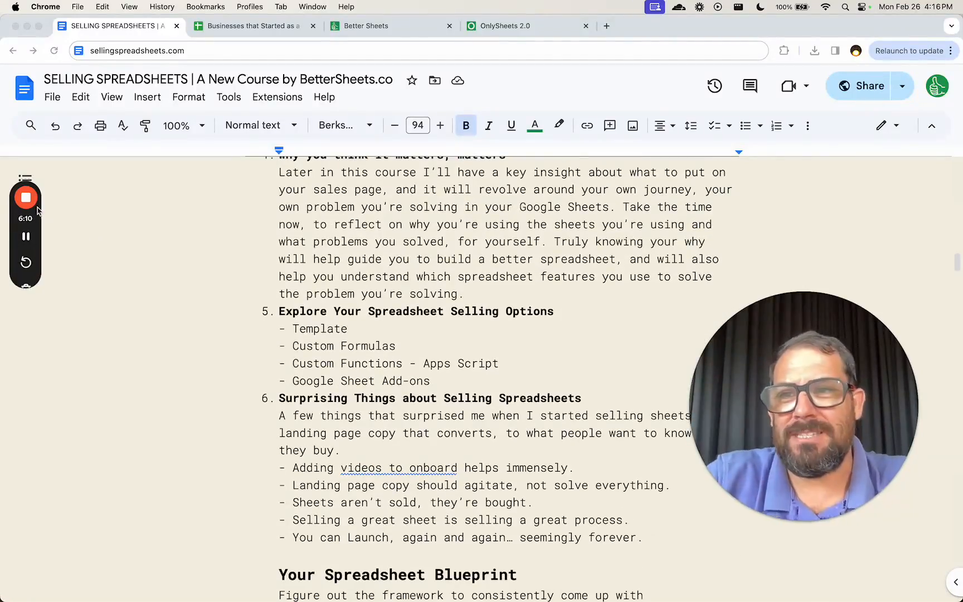
Step: Return to the Better Sheets homepage with its Master Google Sheets headline
click(377, 26)
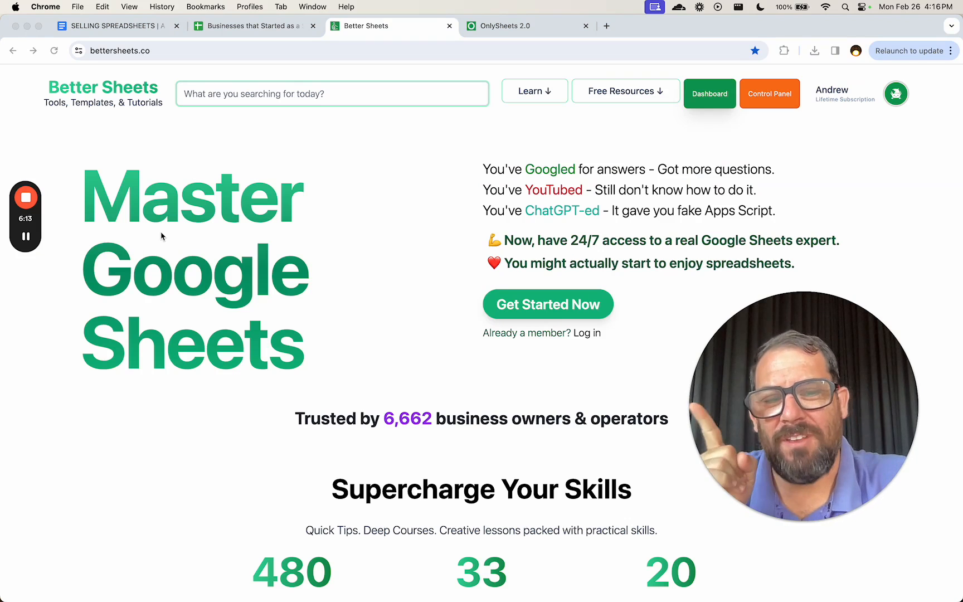
mouse_move(336, 243)
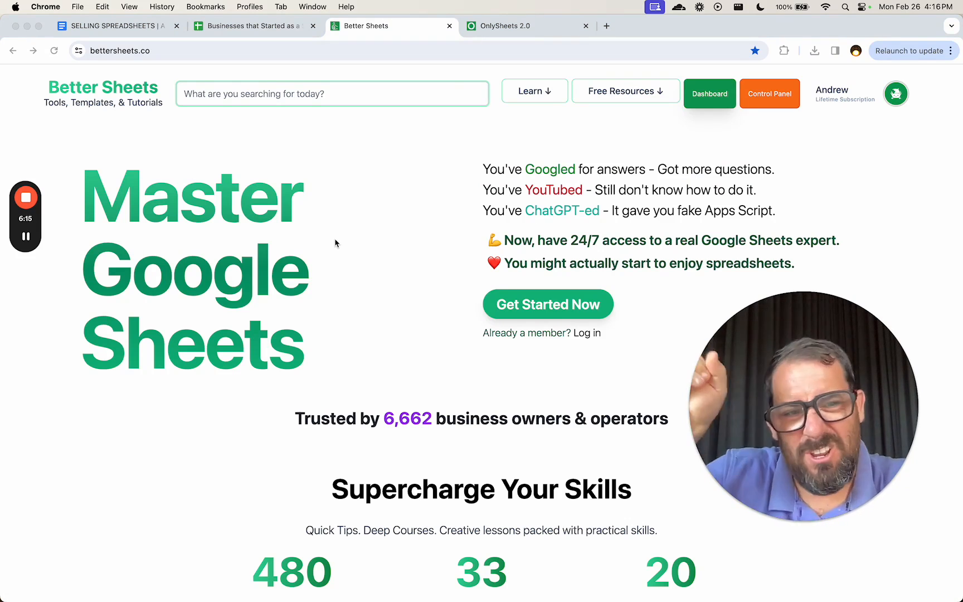
mouse_move(360, 244)
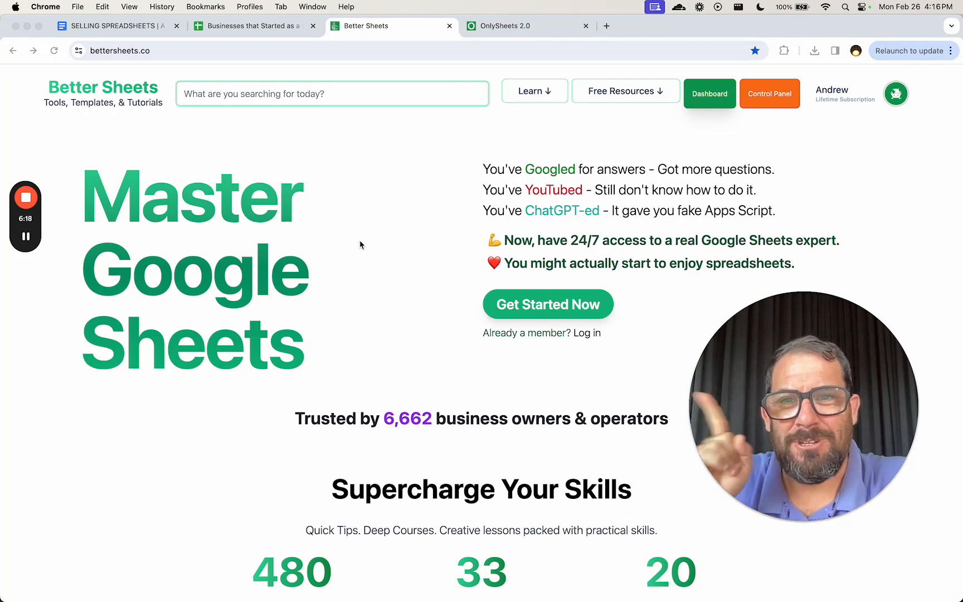
click(26, 236)
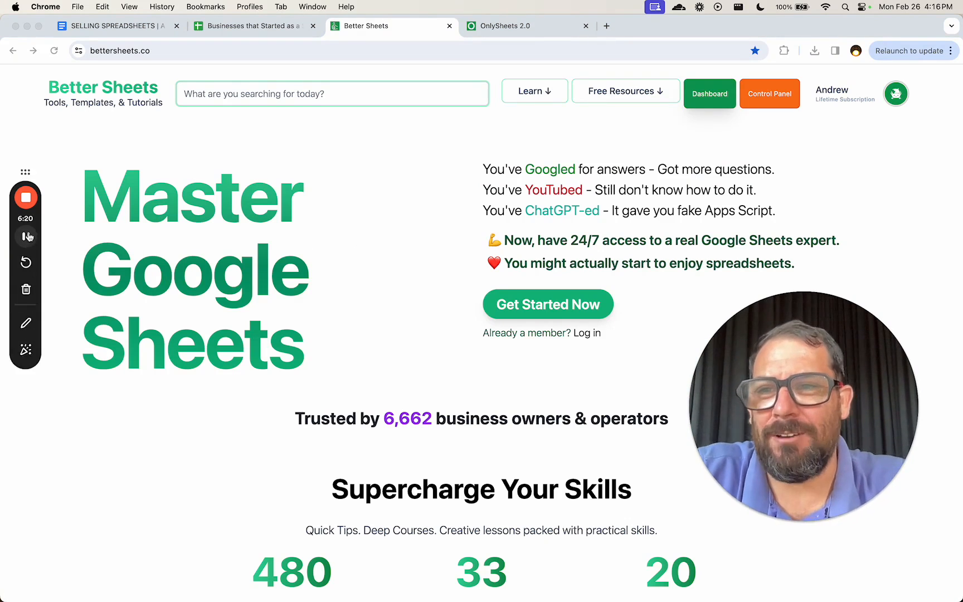